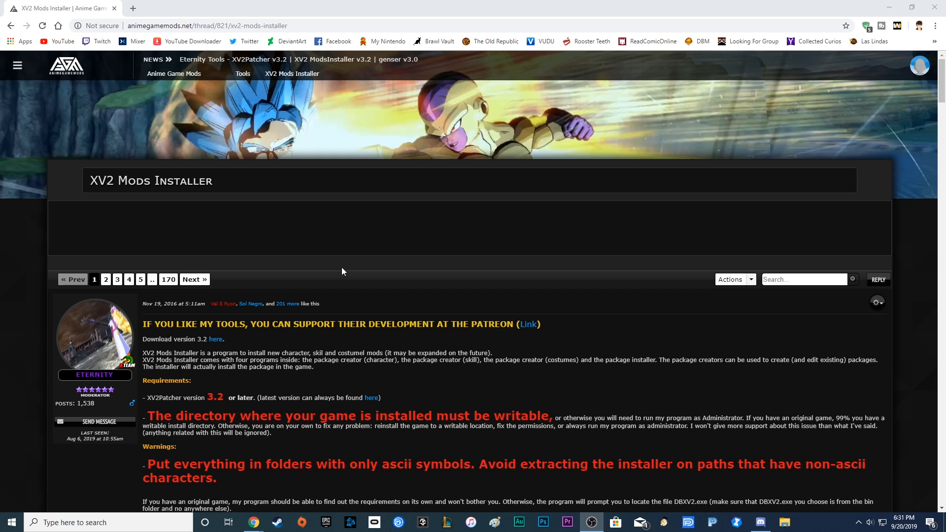
mouse_move(353, 268)
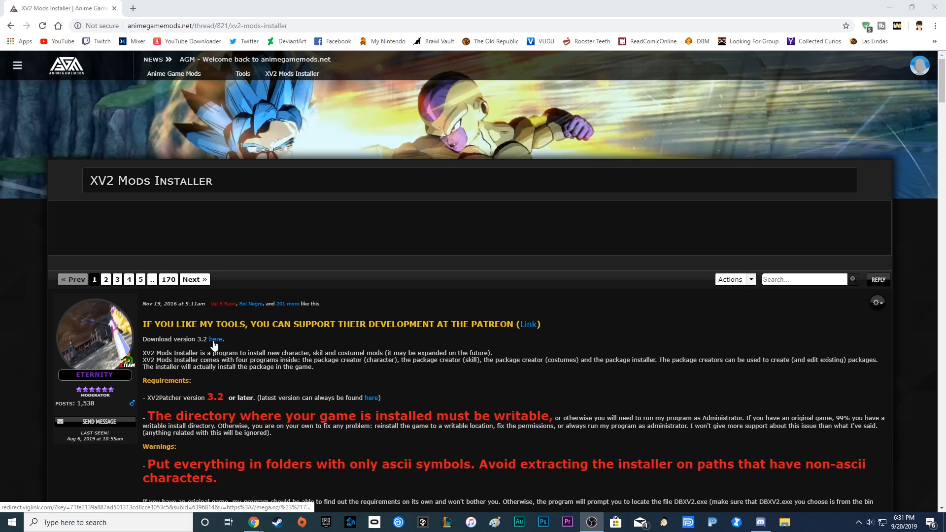
Open the MEGA download for XV2 Mods Installer version 3.2, then return to the thread.
click(215, 339)
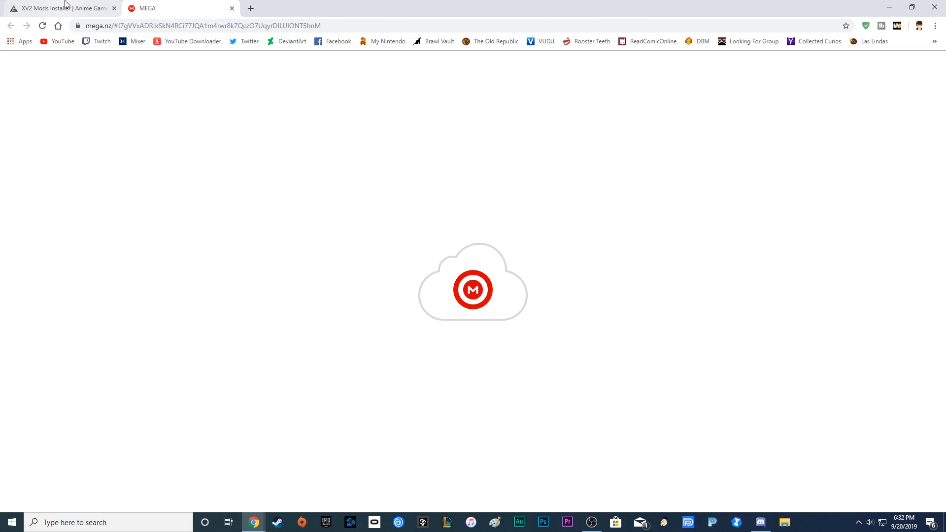
click(57, 8)
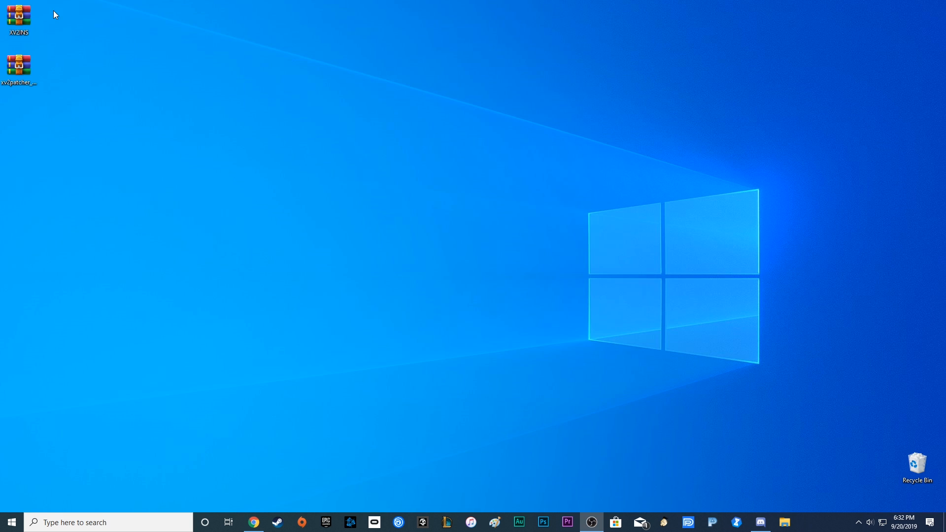
Browse Dragon Ball Xenoverse 2's local files from Steam and open the xv2patcher zip.
right_click(18, 15)
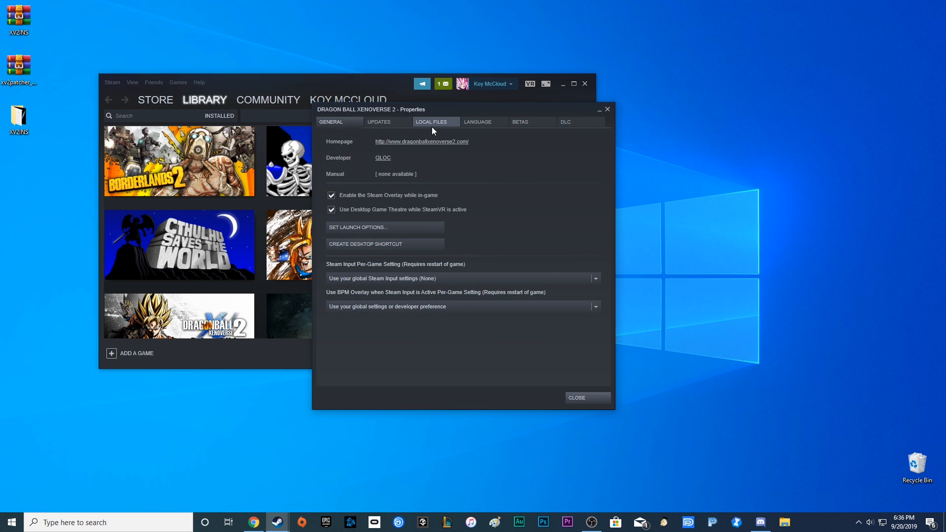
click(430, 121)
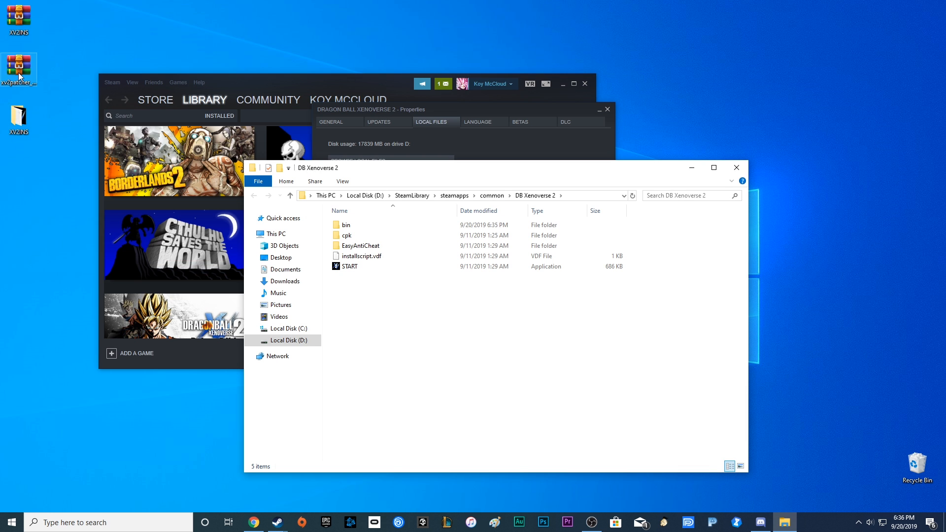
double_click(19, 65)
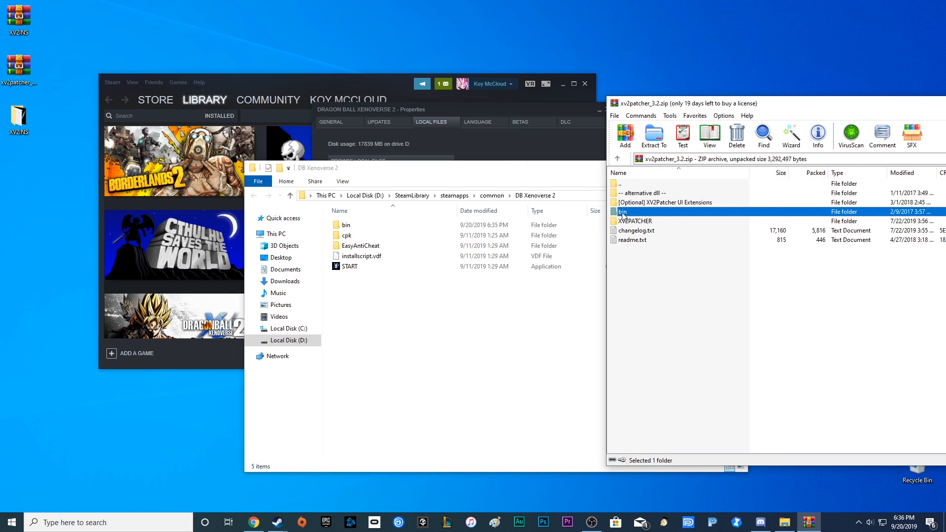
Copy the bin, XV2PATCHER and UI extension data folders into DB Xenoverse 2, then close WinRAR.
click(635, 221)
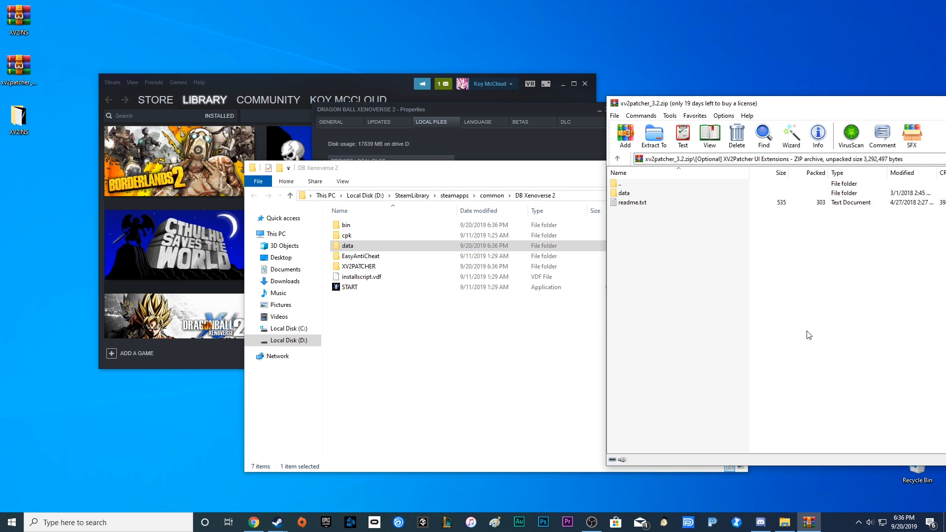
click(617, 158)
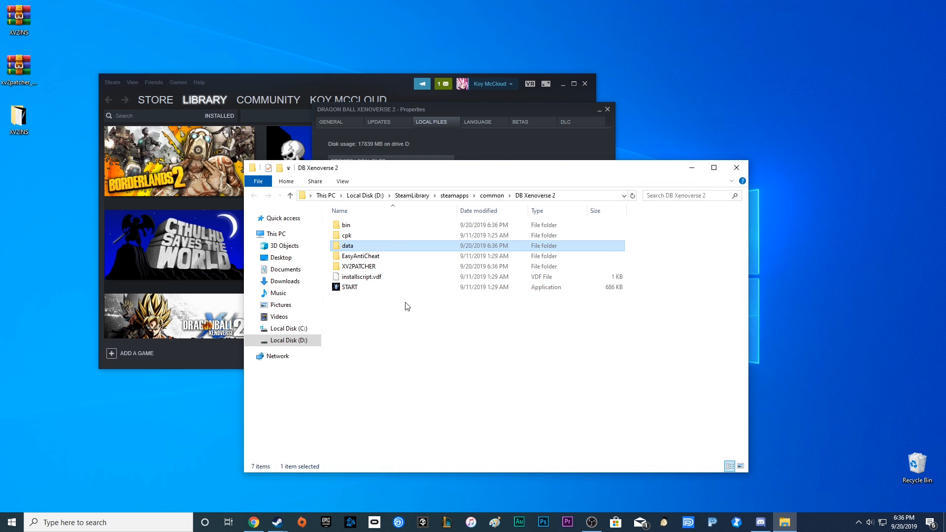
mouse_move(395, 309)
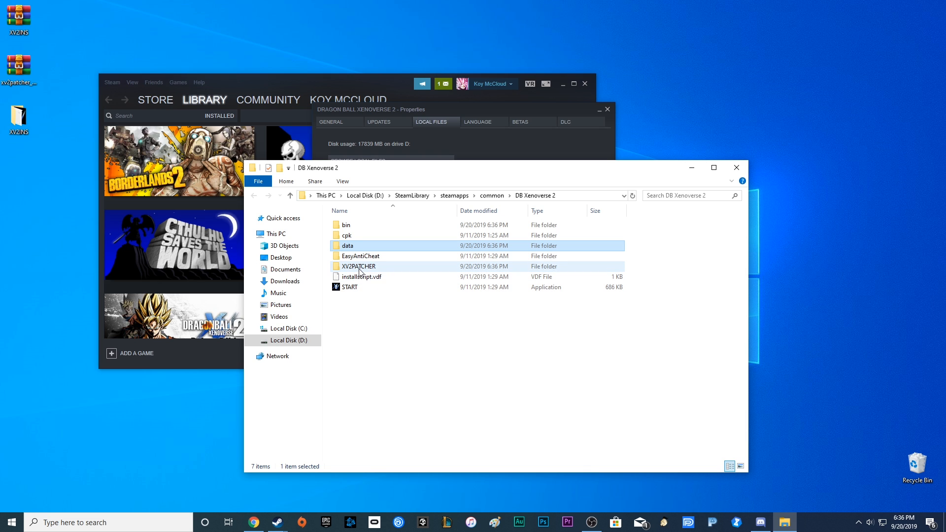
Open XV2PATCHER\xv2patcher.ini and change excessive_air_contamination from false to true.
double_click(358, 266)
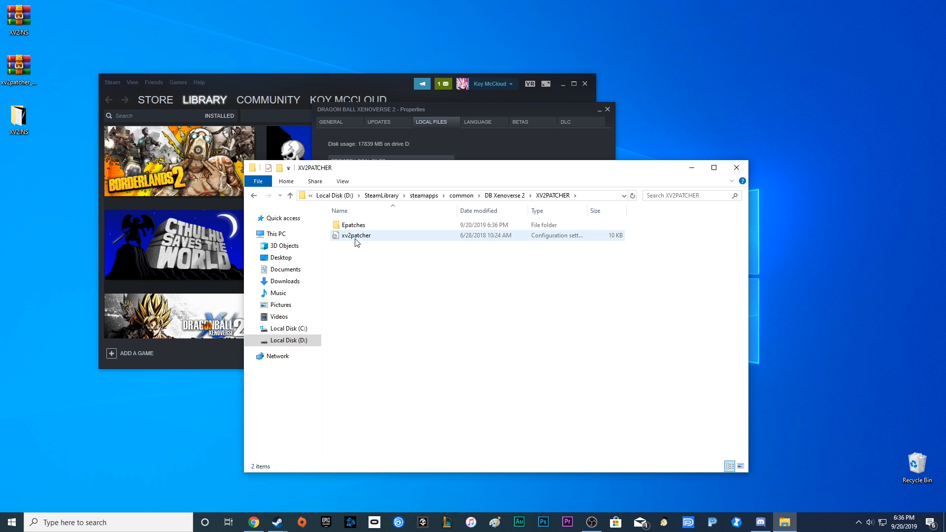
click(355, 236)
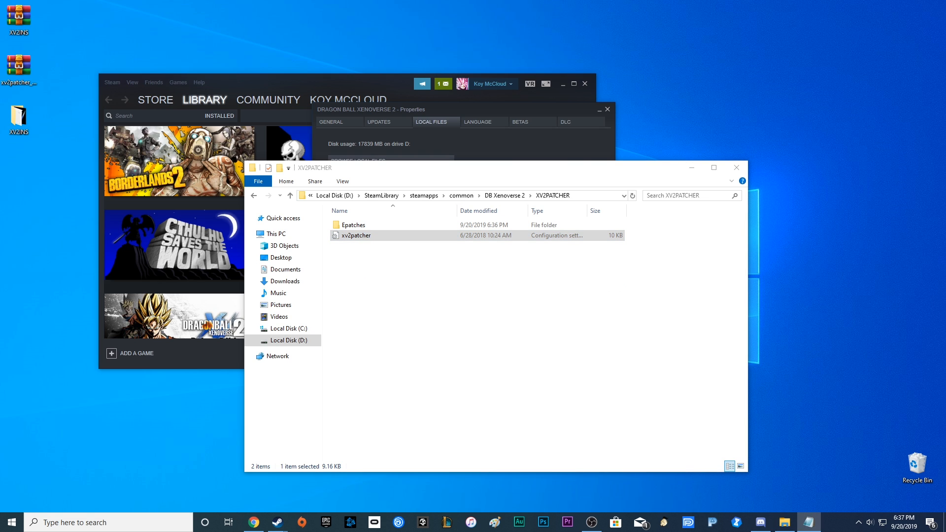
double_click(355, 235)
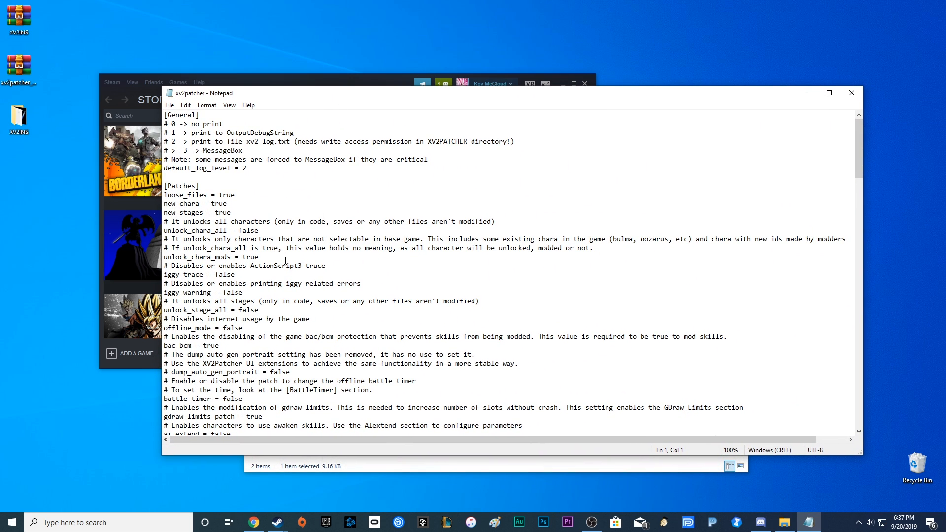
scroll(down, 3)
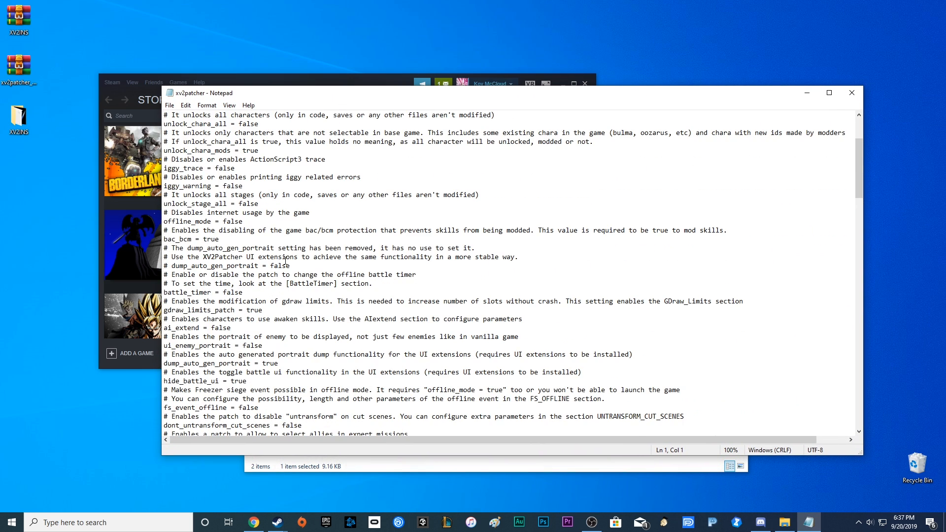
scroll(down, 3)
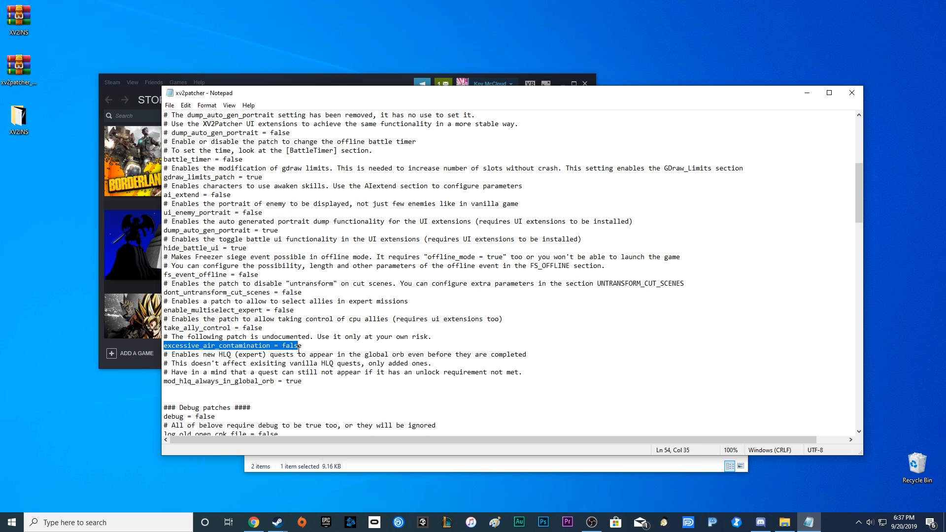
double_click(291, 344)
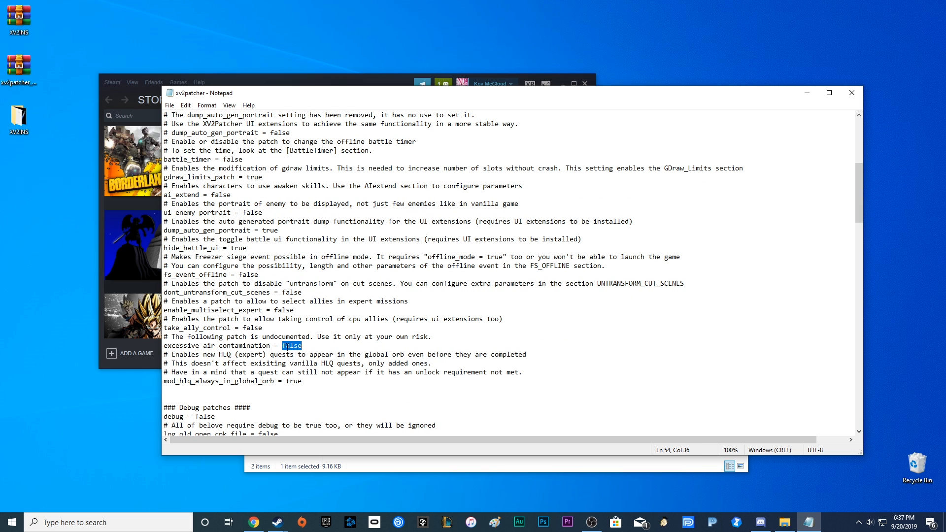
text(true)
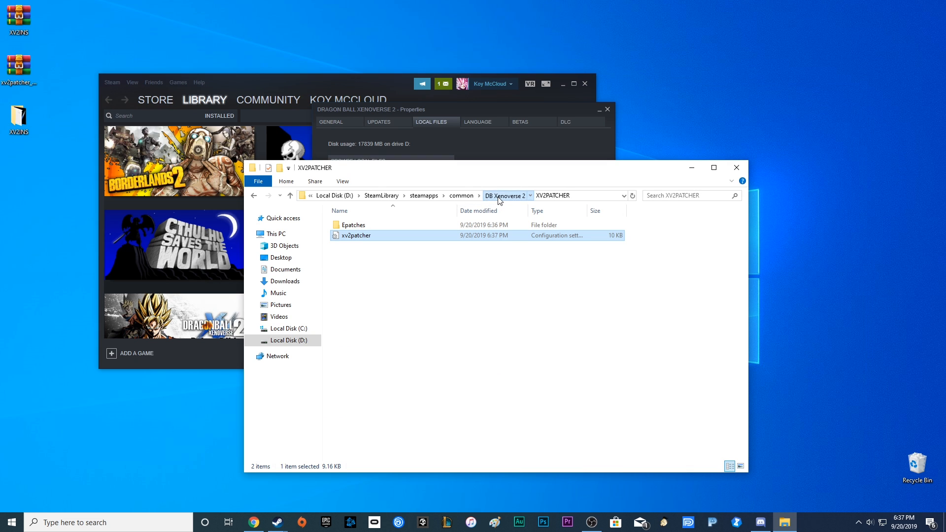
Go back to the DB Xenoverse 2 folder and open its bin subfolder.
click(506, 195)
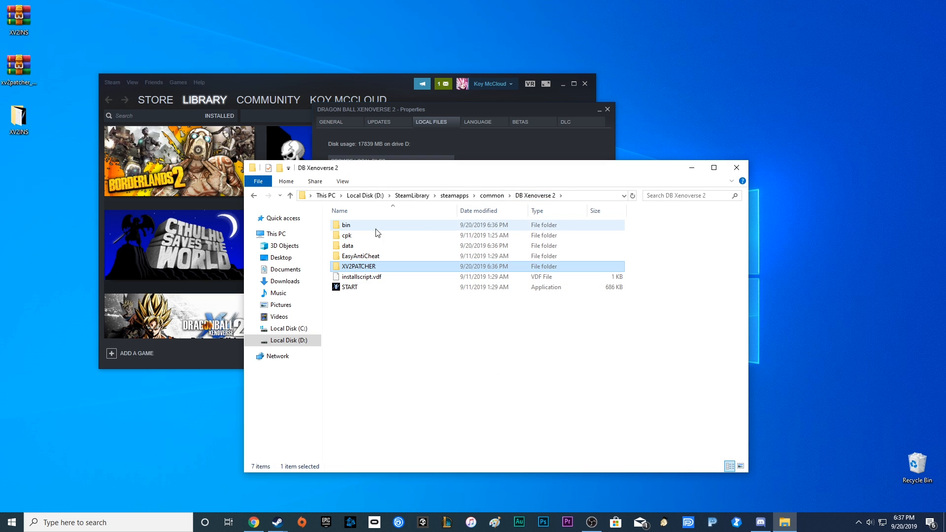
mouse_move(368, 234)
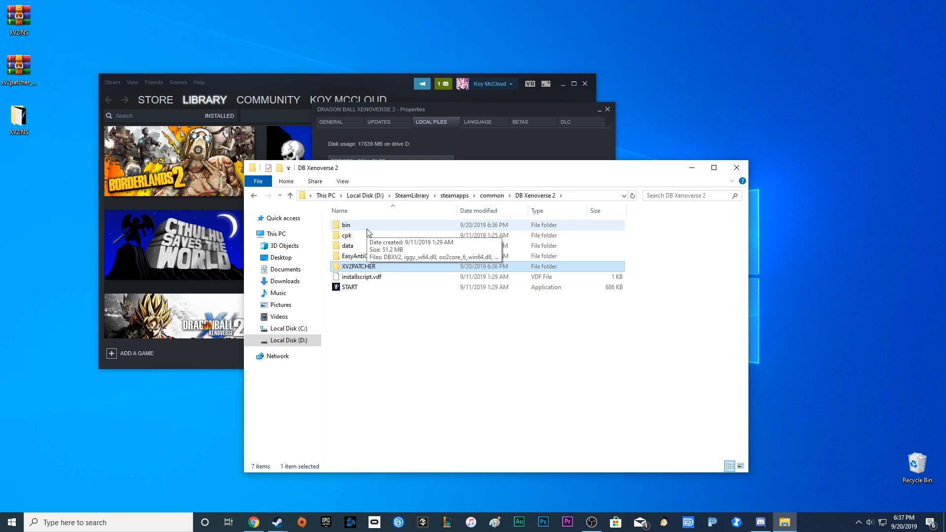
double_click(346, 225)
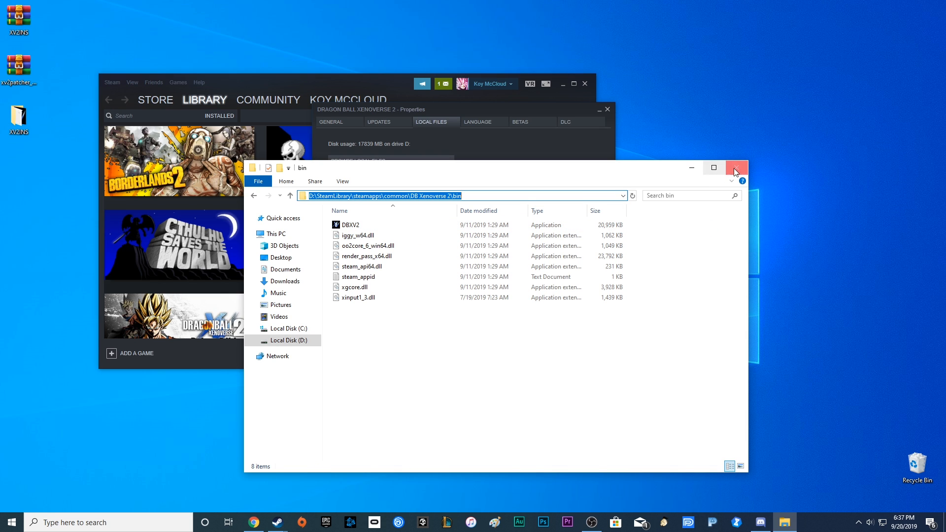
Add DBXV2.exe from the bin folder to Steam as a non-Steam game and launch it.
click(735, 167)
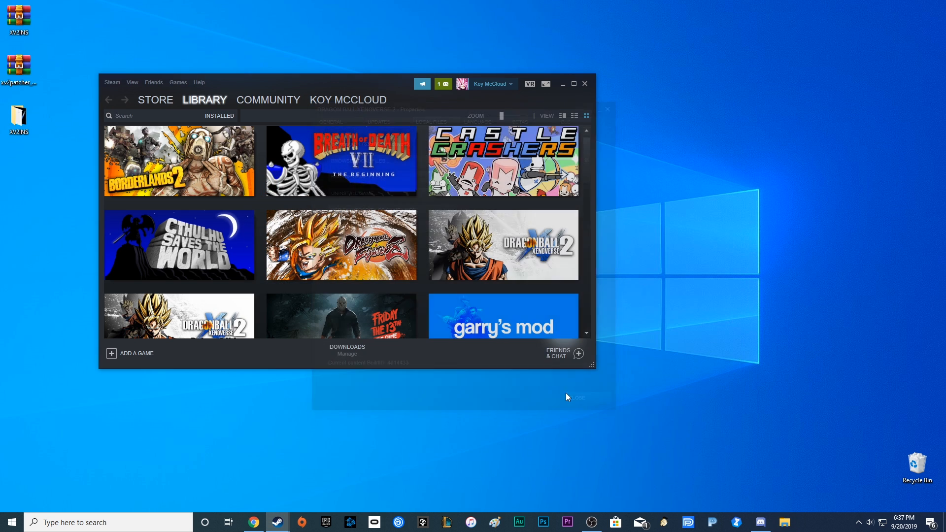
click(134, 353)
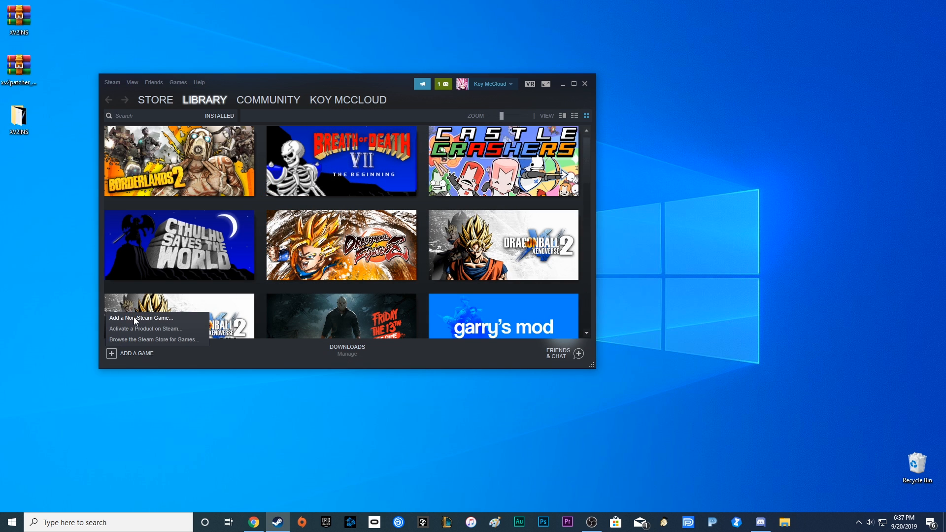
click(140, 318)
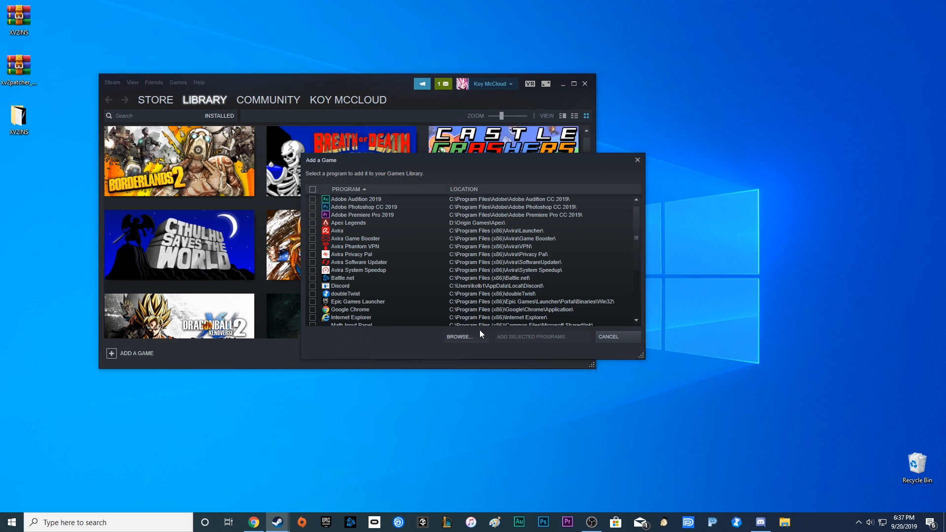
click(460, 336)
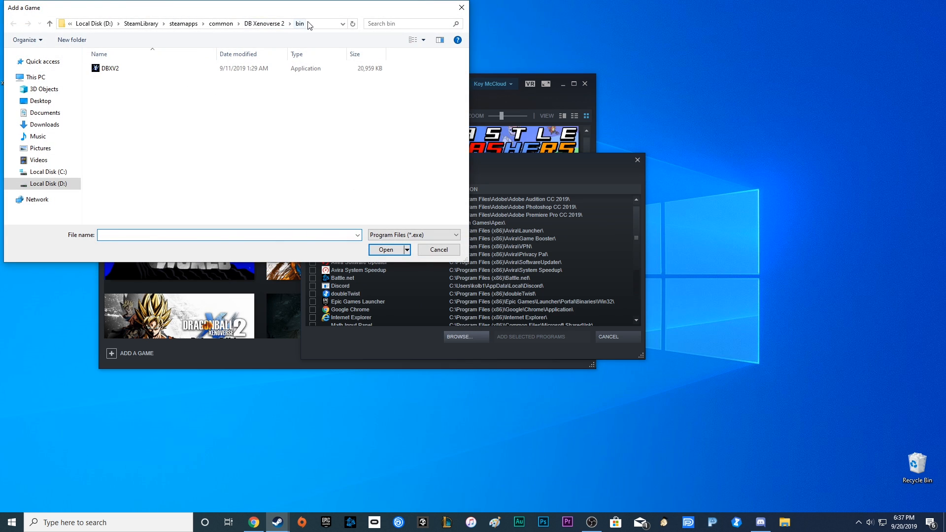
click(205, 23)
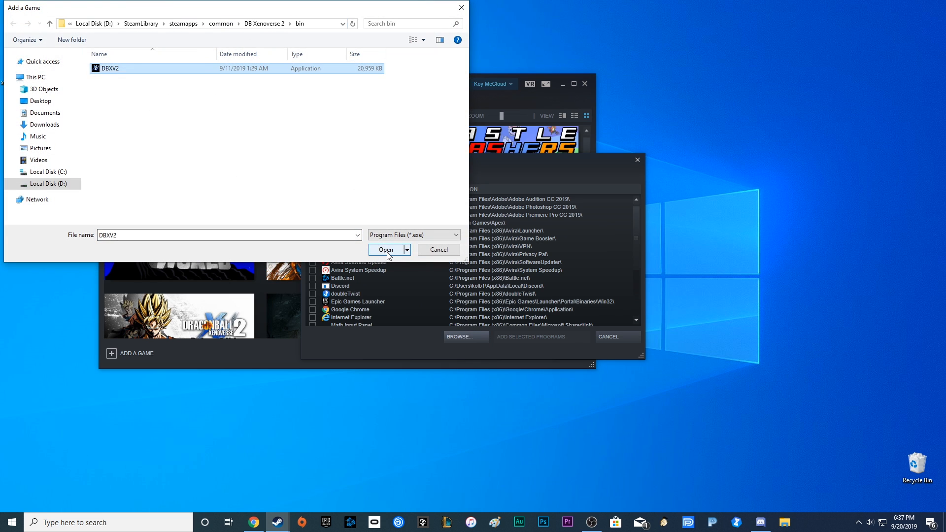
click(385, 249)
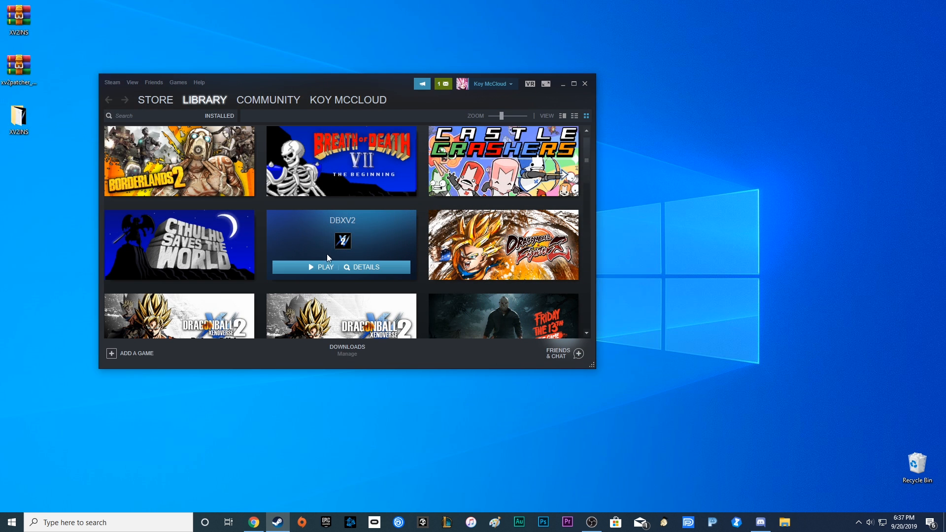
click(322, 267)
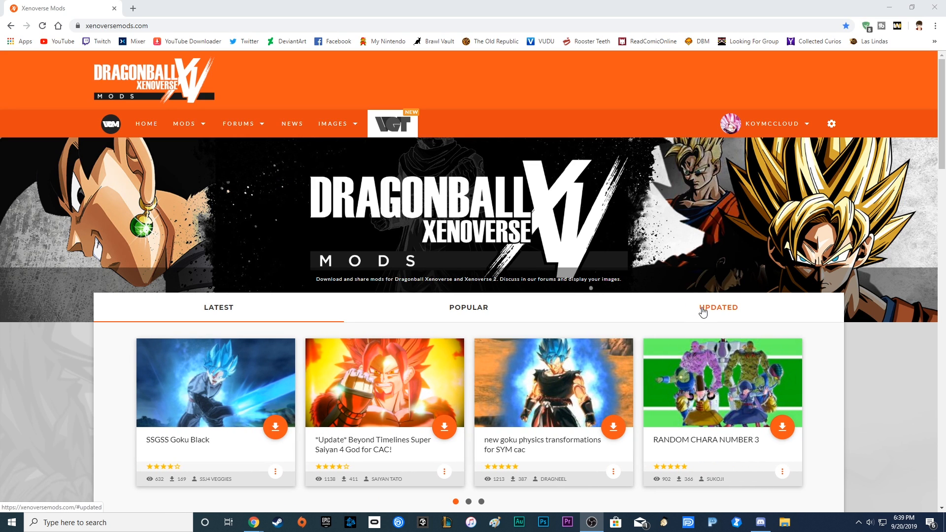
Open the Xenoverse 2 category from the Mods menu on Xenoverse Mods.
click(184, 124)
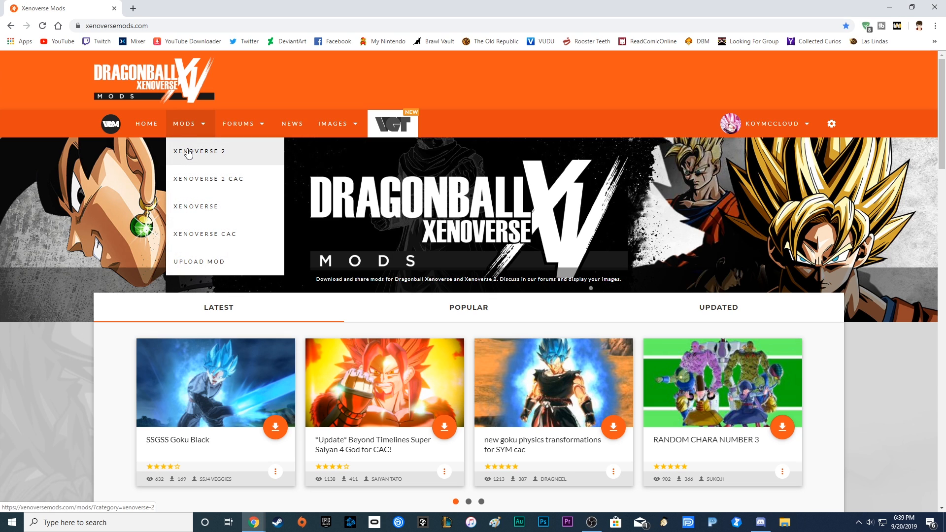
click(198, 152)
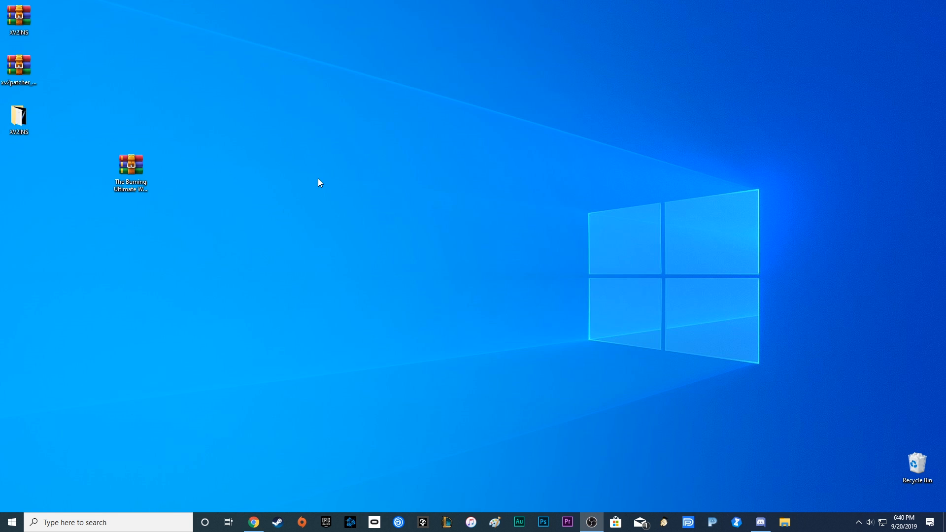
Open the Jiren mod zip and browse into a Jiren (Full Power) variant folder.
double_click(131, 164)
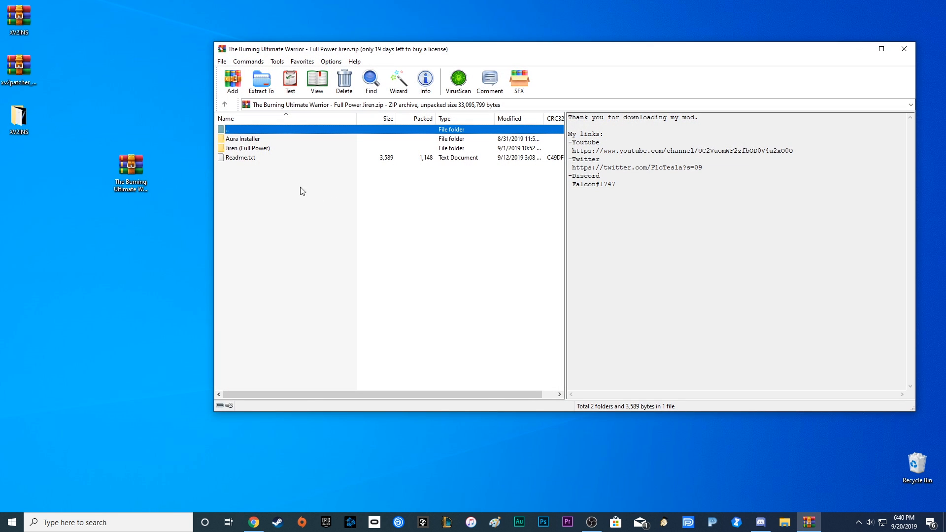
double_click(248, 148)
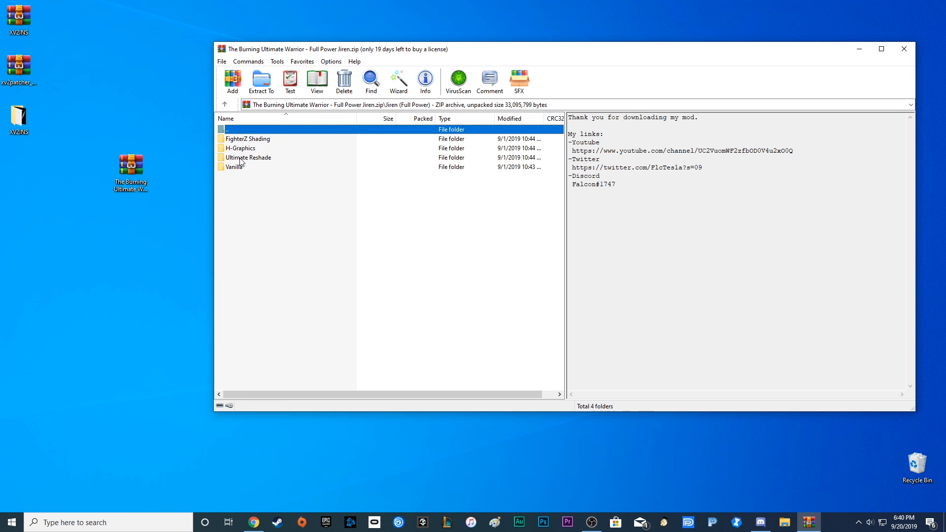
double_click(234, 166)
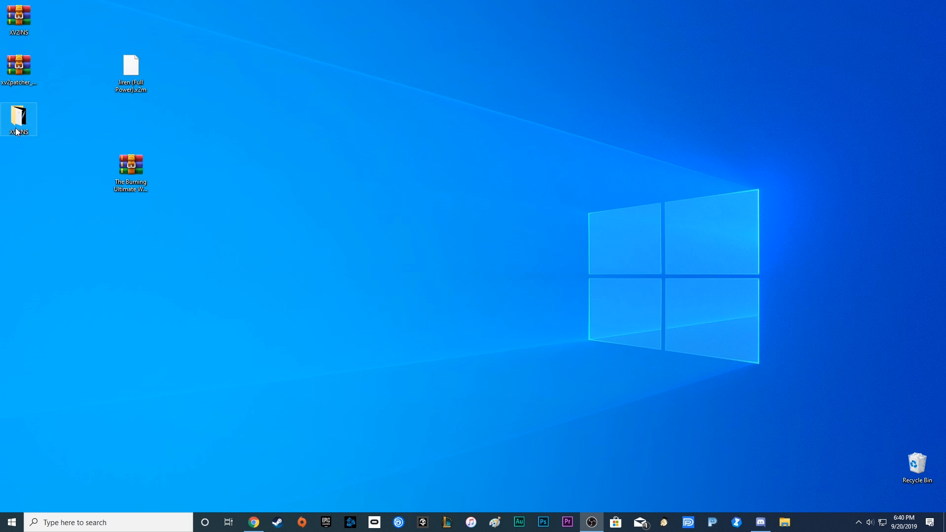
Launch xv2ins from the XV2INS folder.
double_click(19, 118)
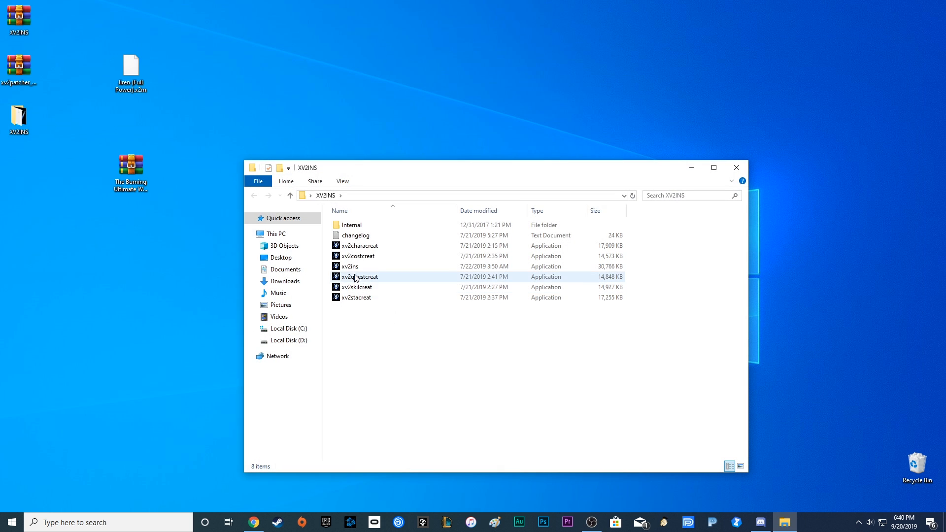
click(349, 266)
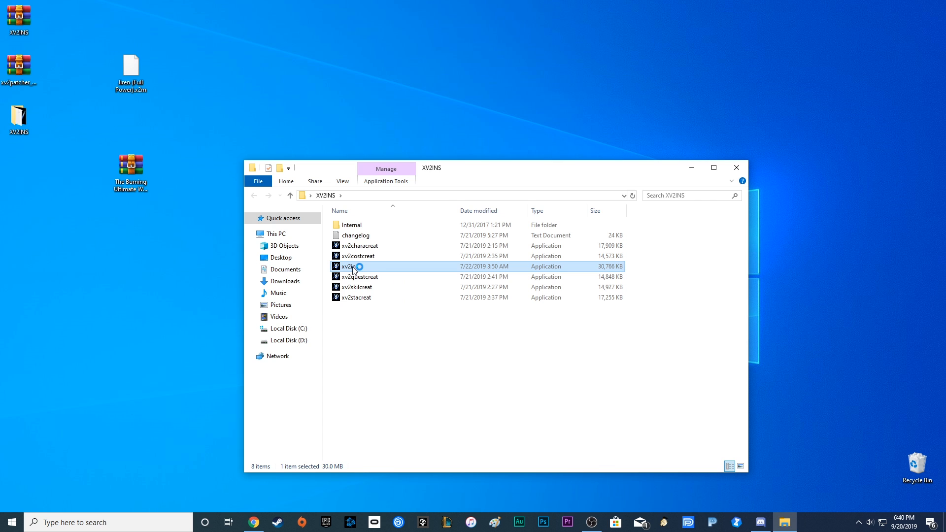
double_click(349, 266)
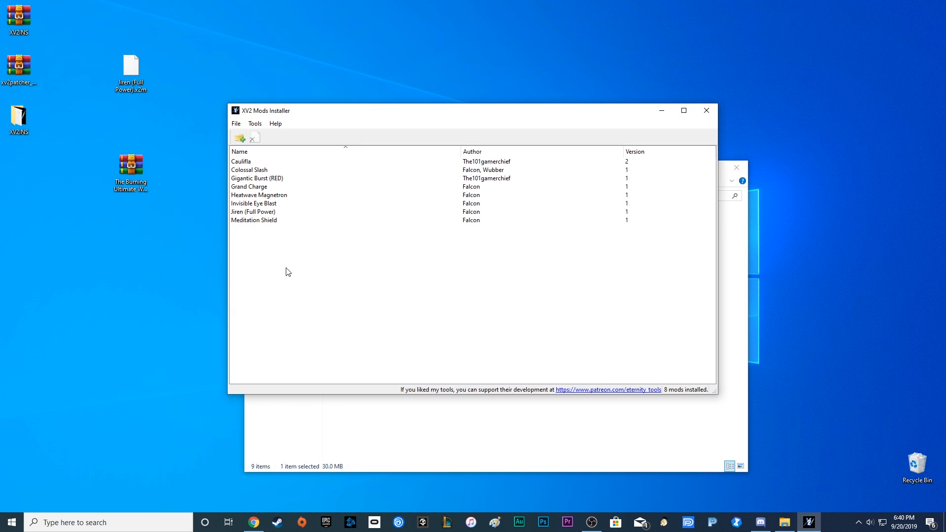
Install the Jiren (Full Power) .x2m, accept the reinstall prompt, and exit the installer.
click(235, 123)
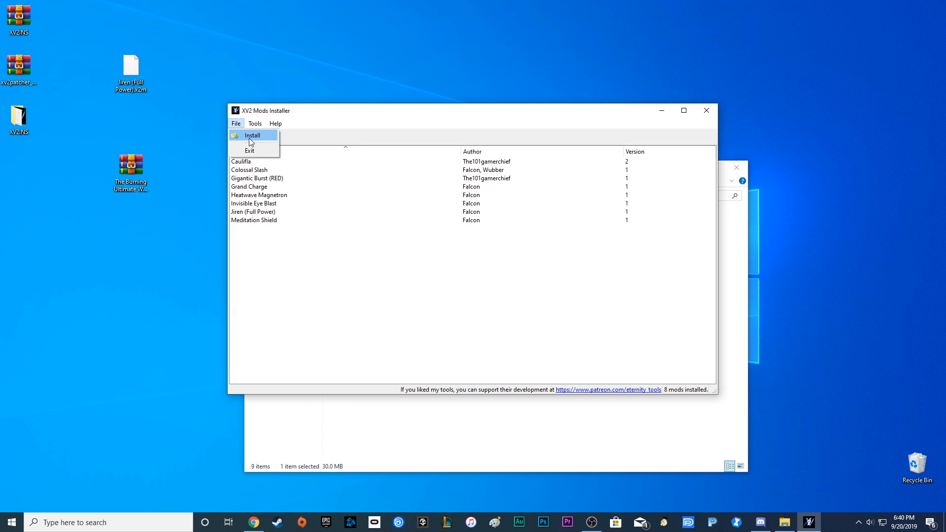
click(252, 135)
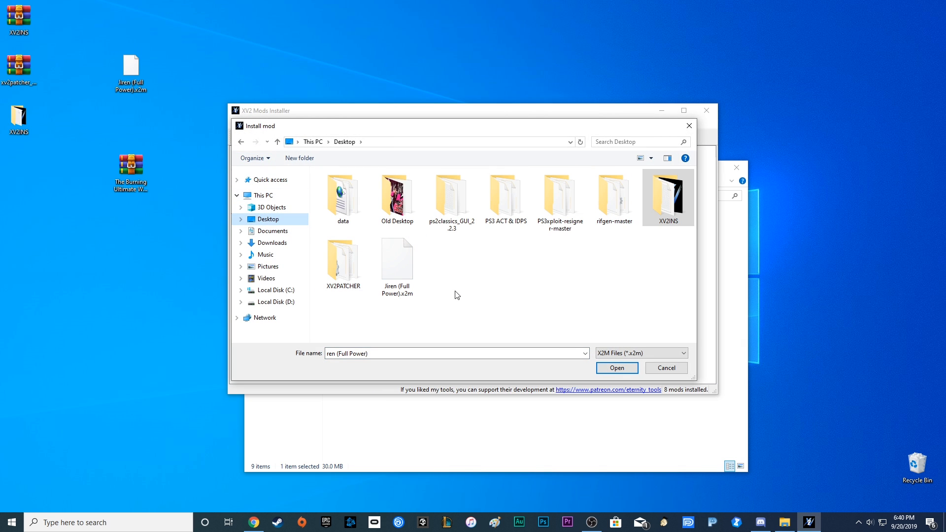
click(616, 368)
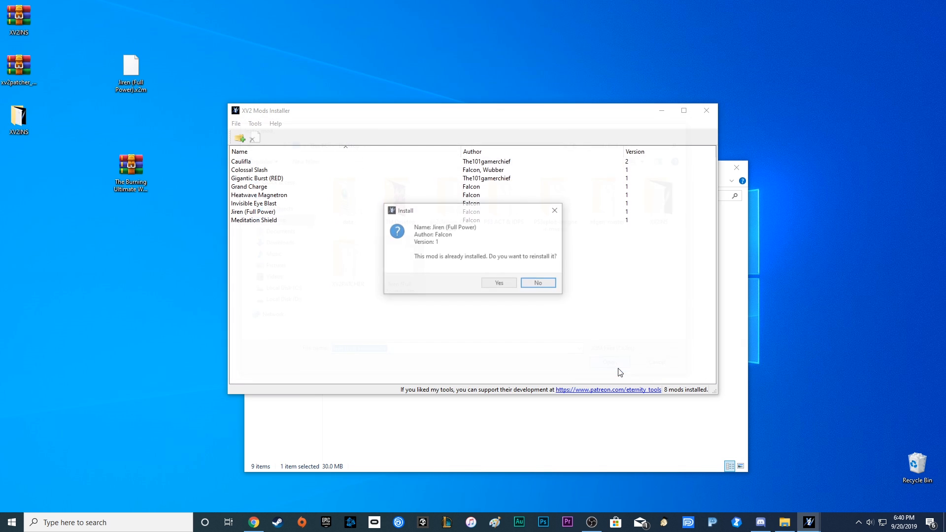
click(536, 282)
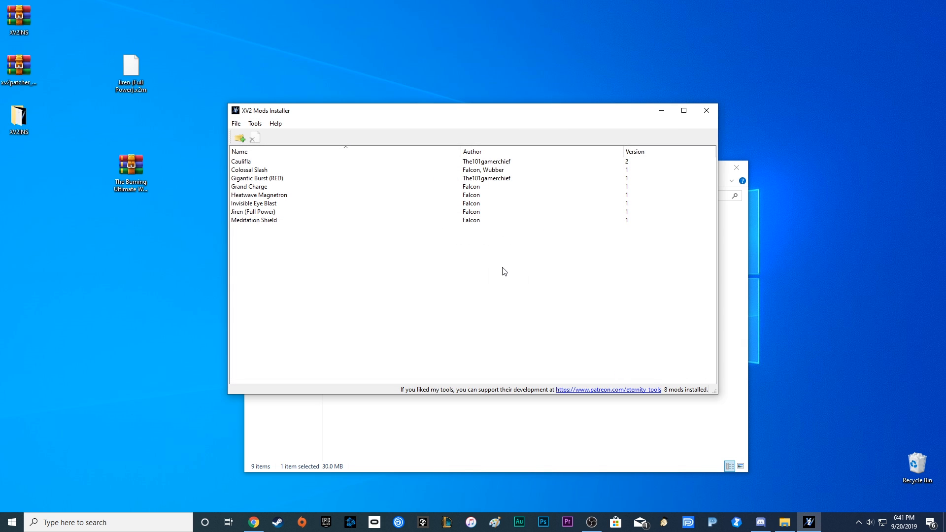
click(235, 124)
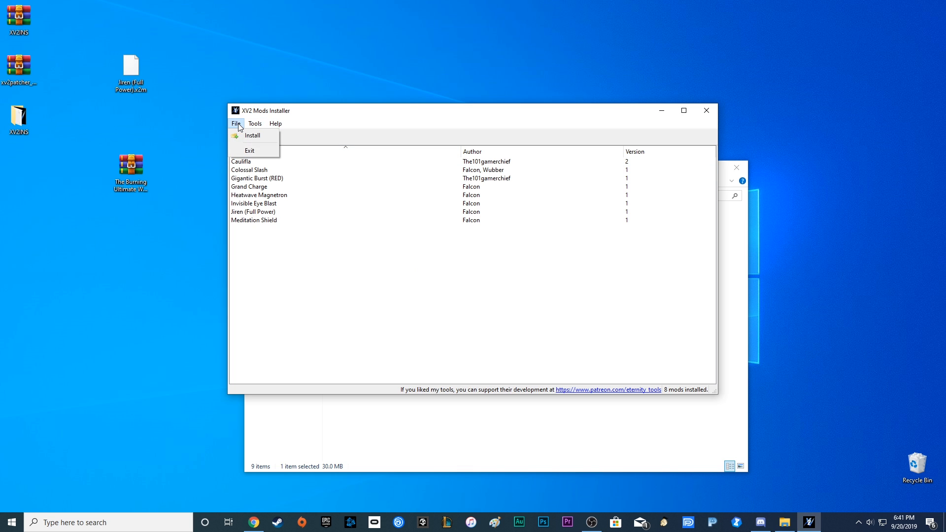
click(249, 150)
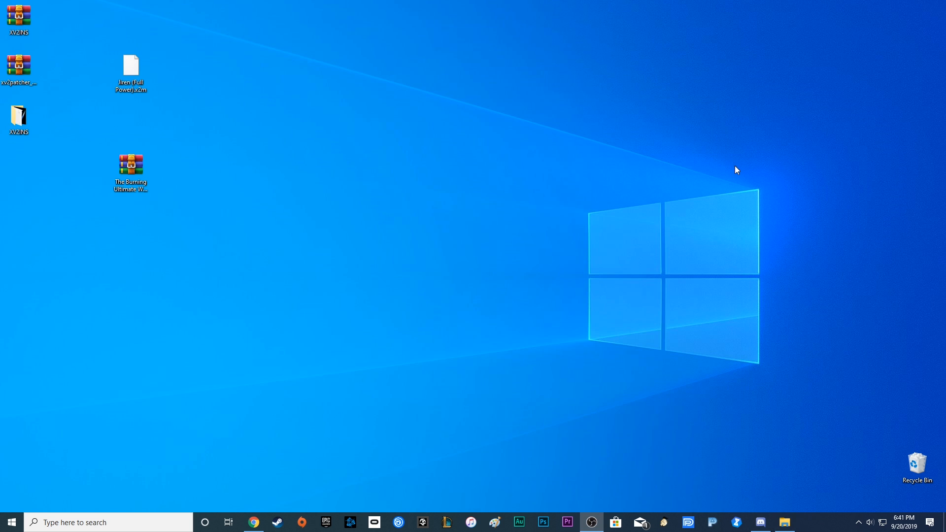
mouse_move(432, 218)
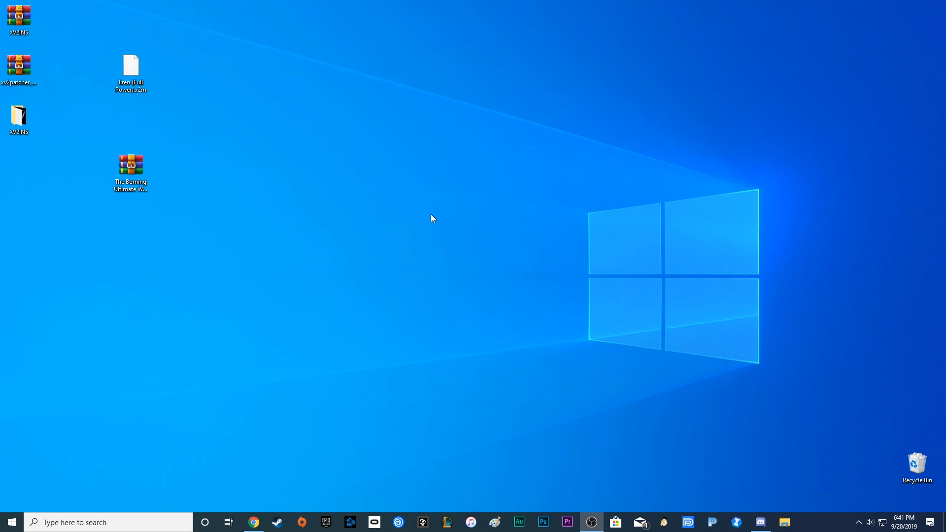
mouse_move(458, 215)
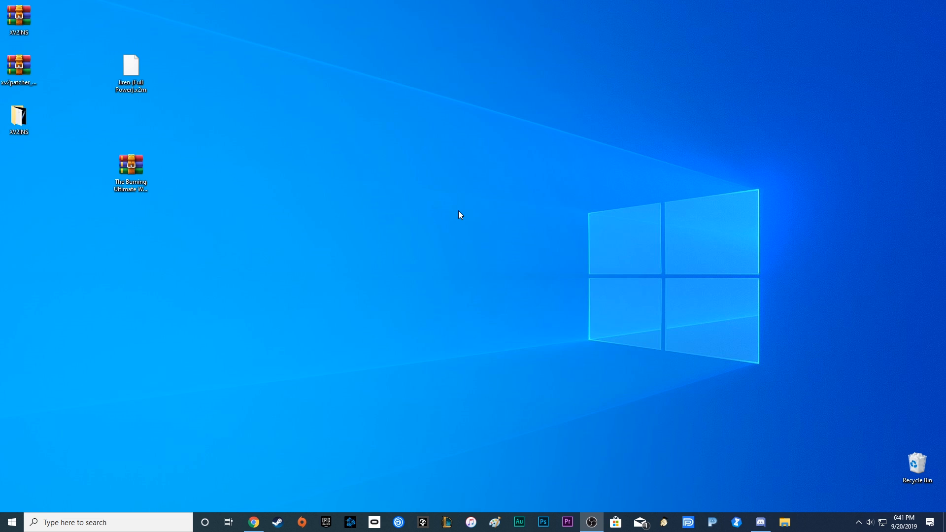
mouse_move(450, 245)
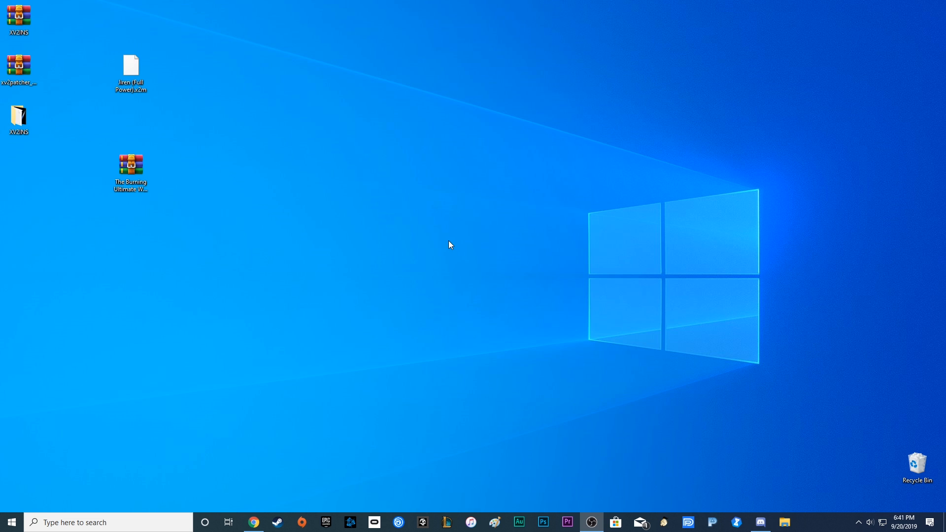
mouse_move(380, 253)
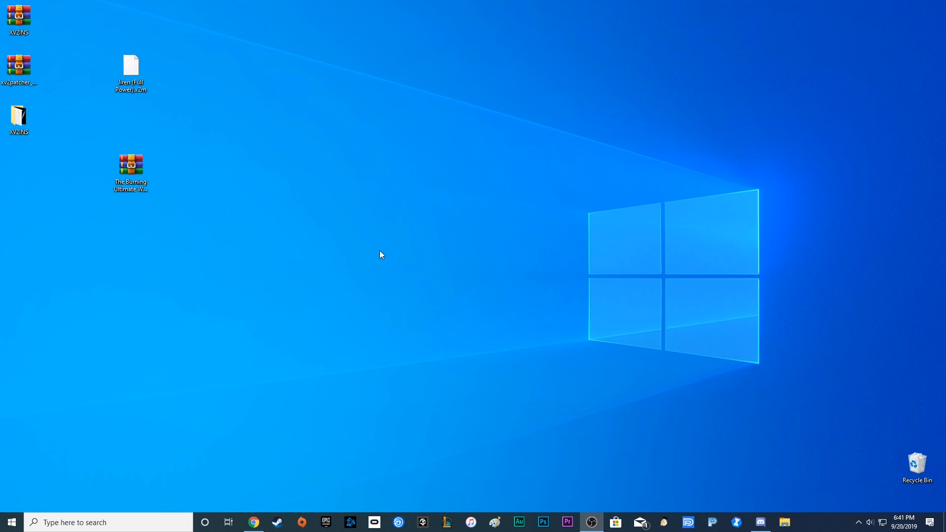
mouse_move(513, 252)
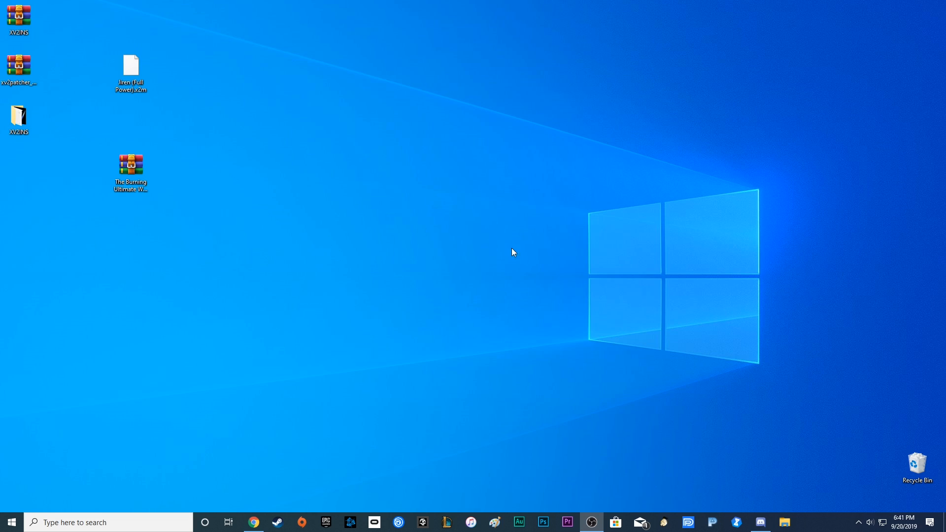
mouse_move(388, 292)
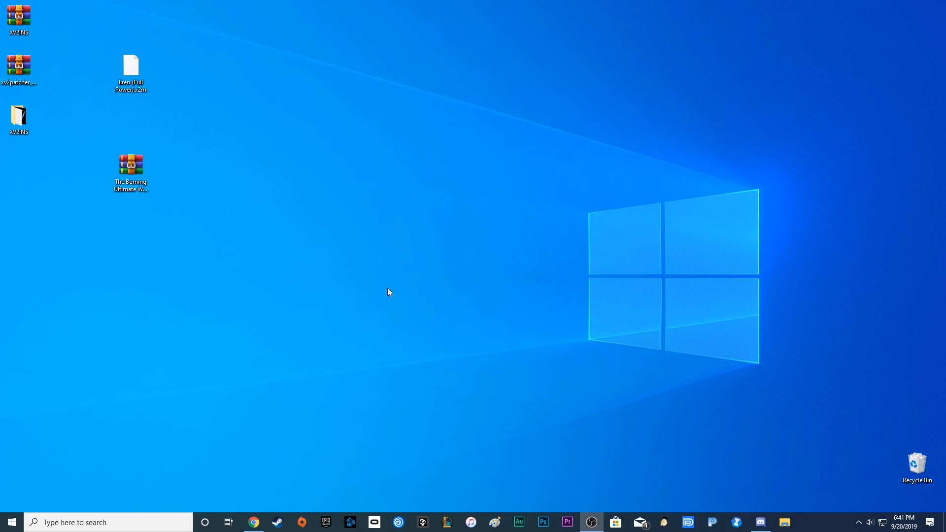